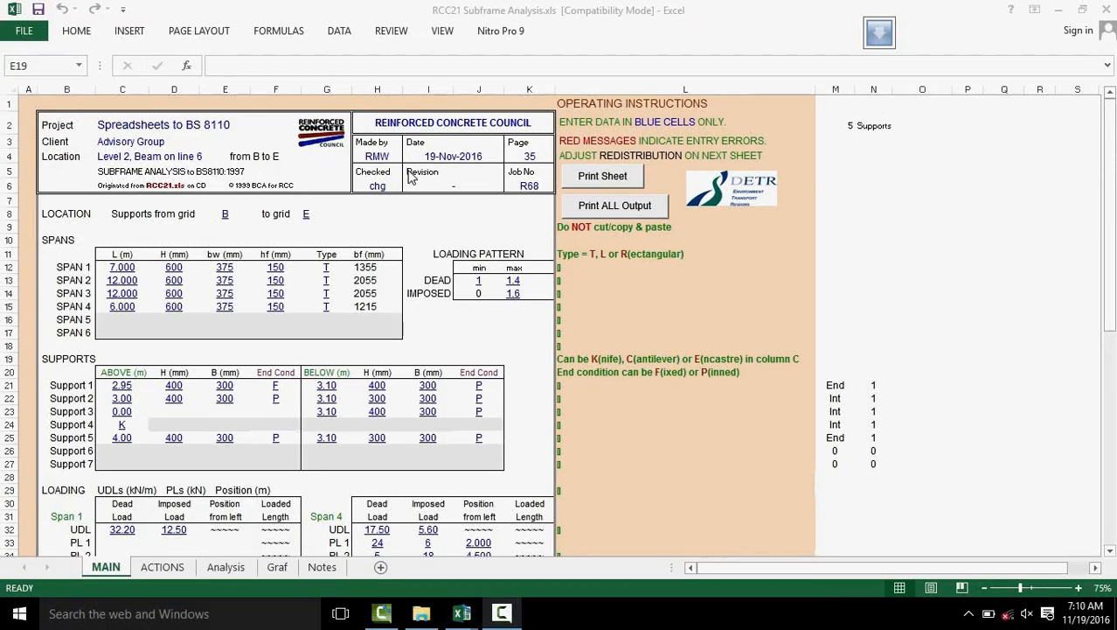
mouse_move(411, 181)
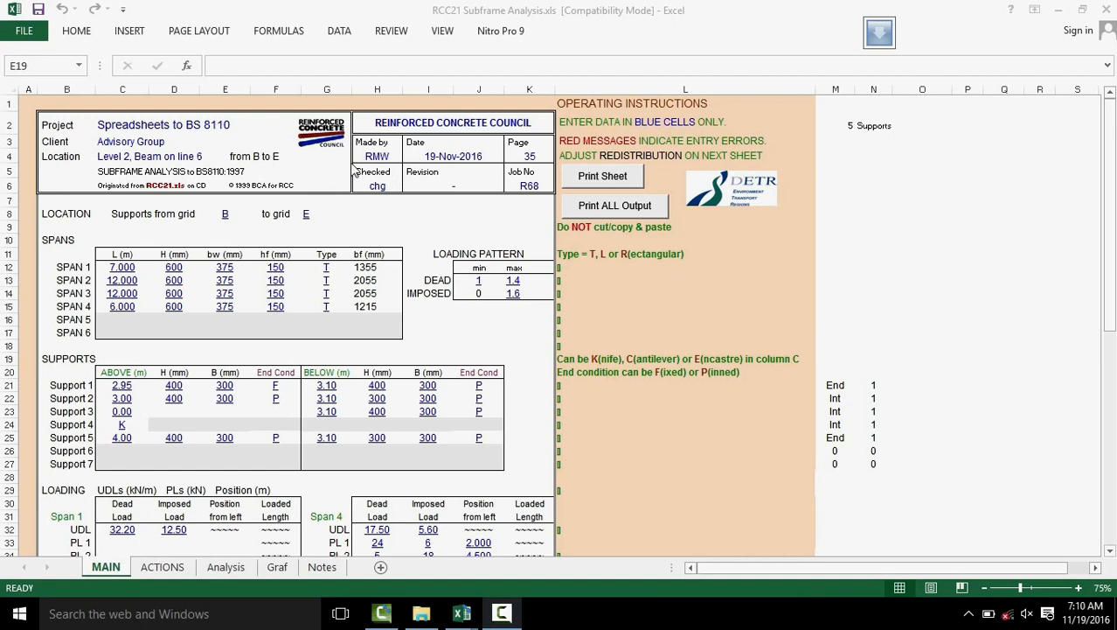
mouse_move(353, 191)
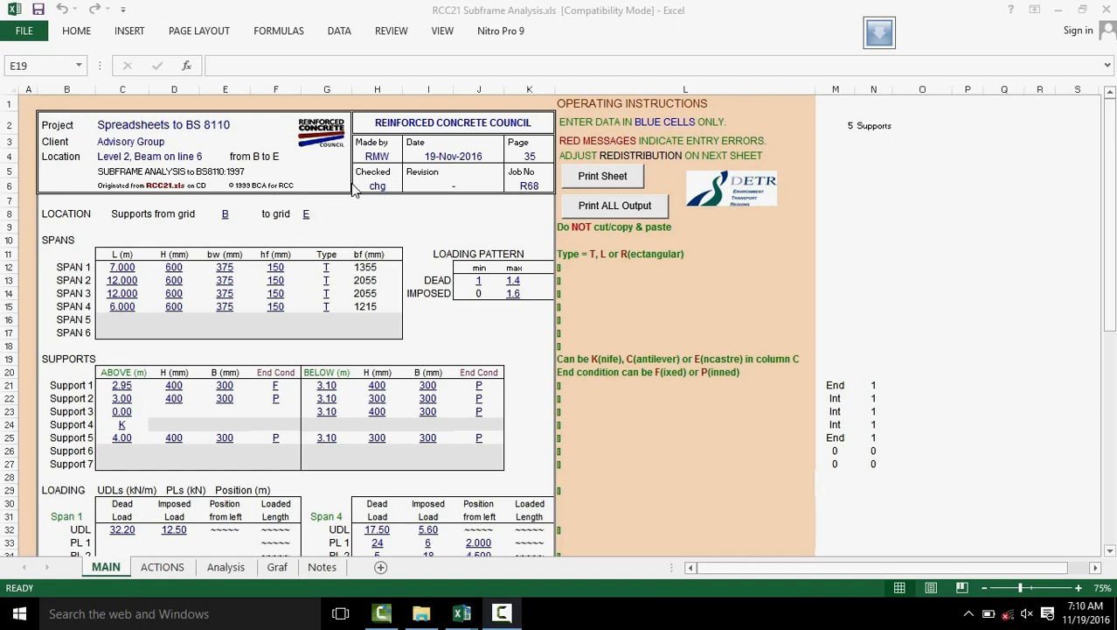
mouse_move(392, 202)
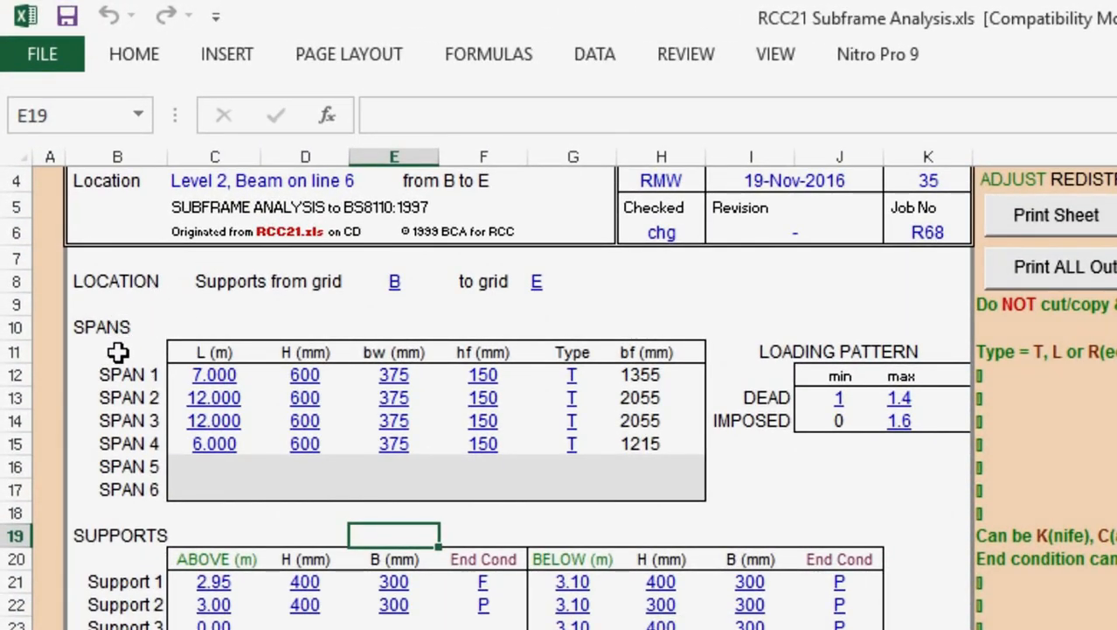
mouse_move(210, 381)
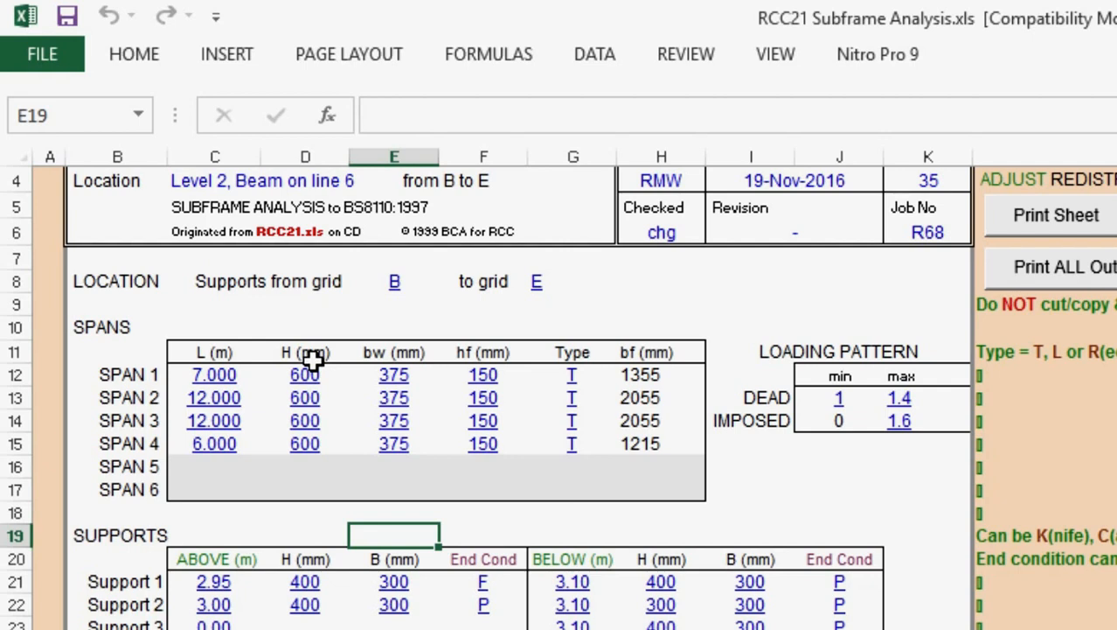
mouse_move(406, 367)
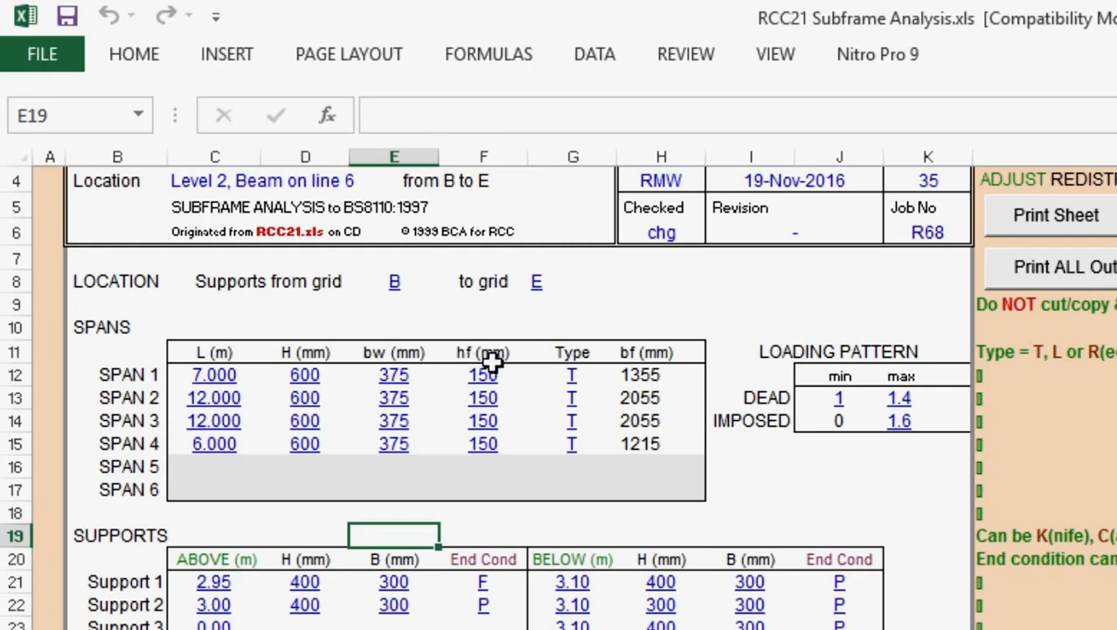
mouse_move(646, 362)
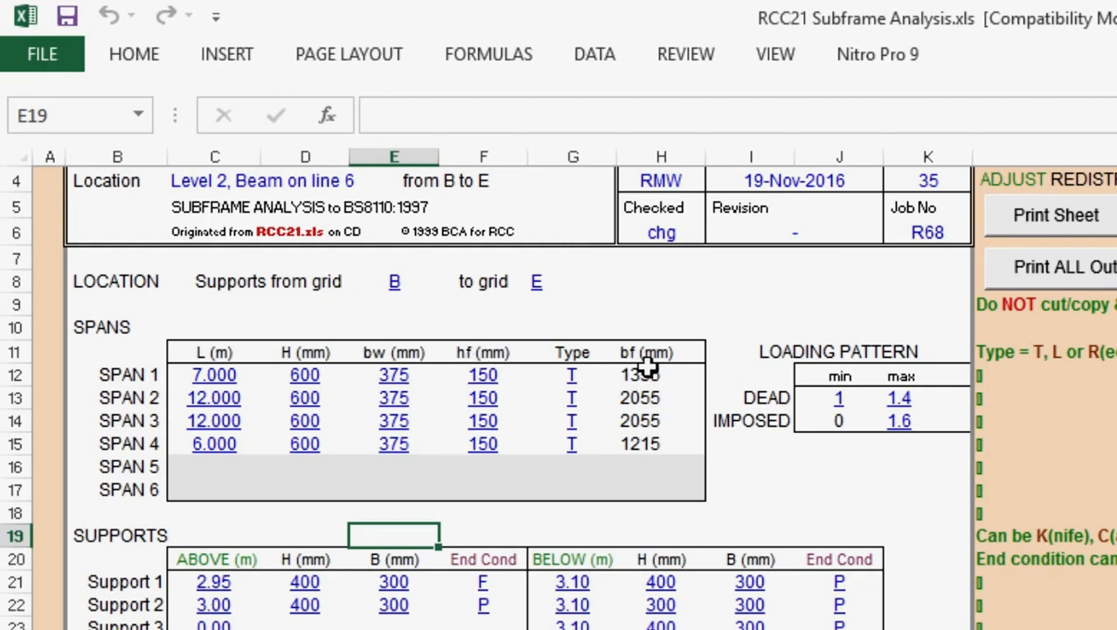
mouse_move(638, 375)
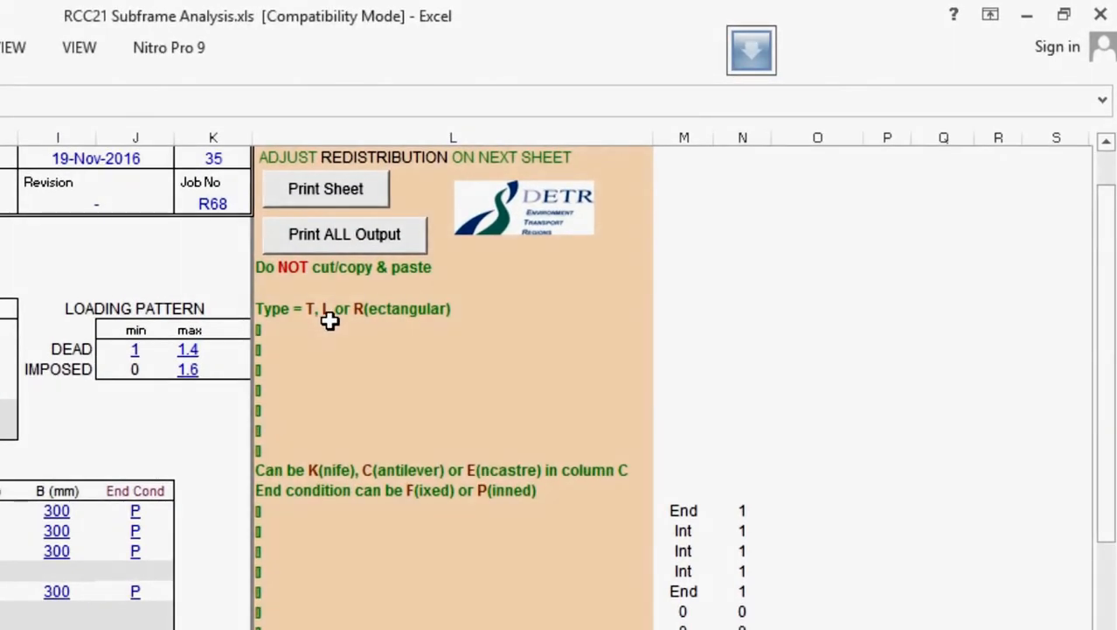
mouse_move(381, 324)
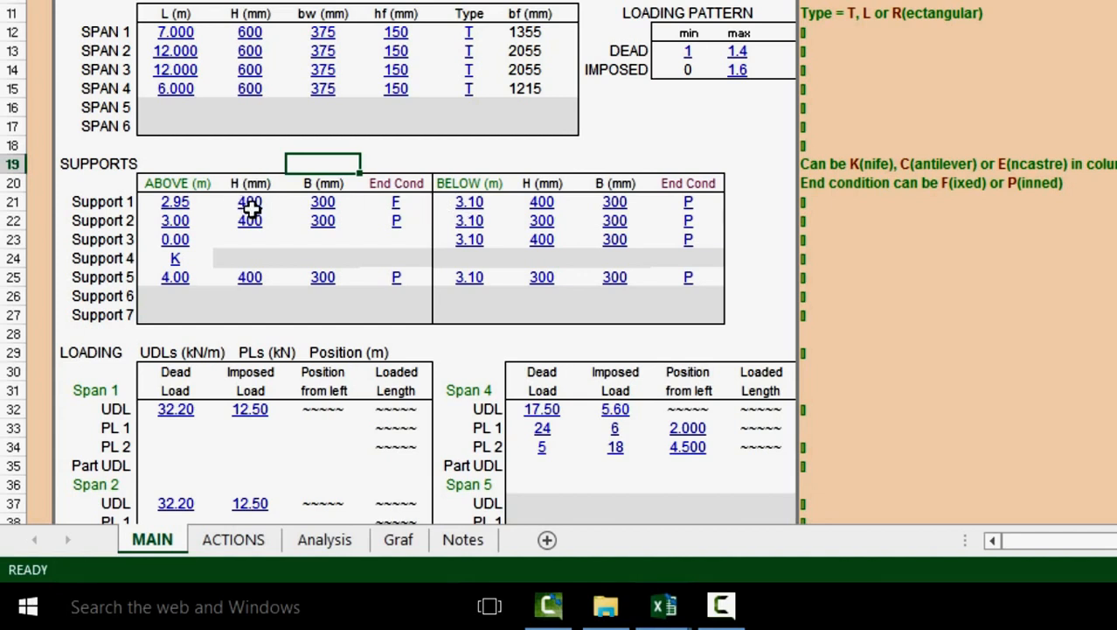
mouse_move(321, 213)
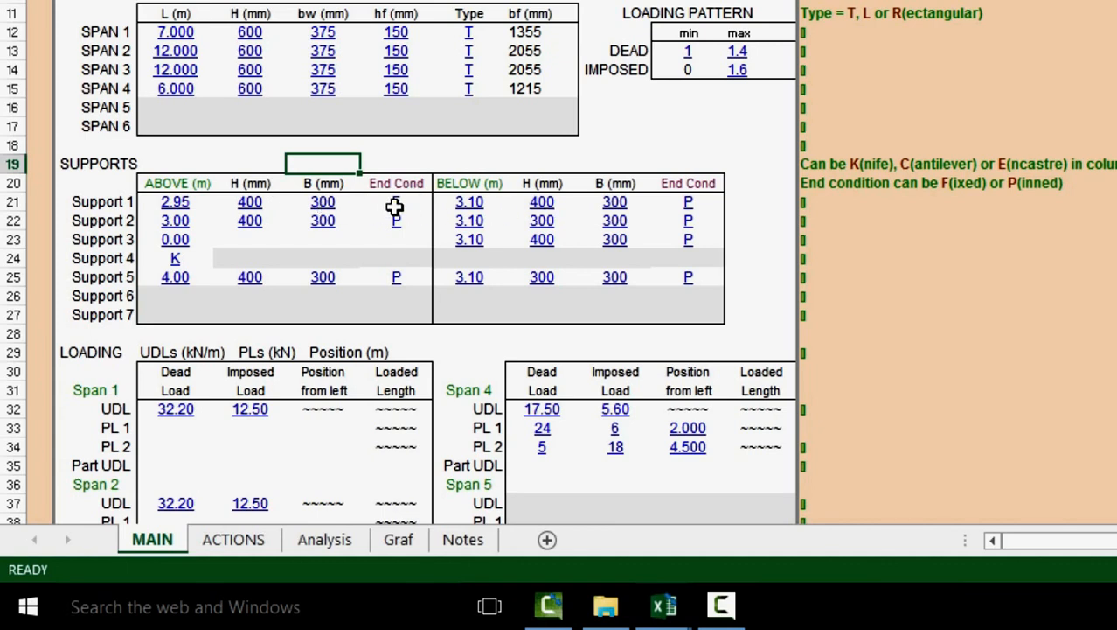
mouse_move(399, 210)
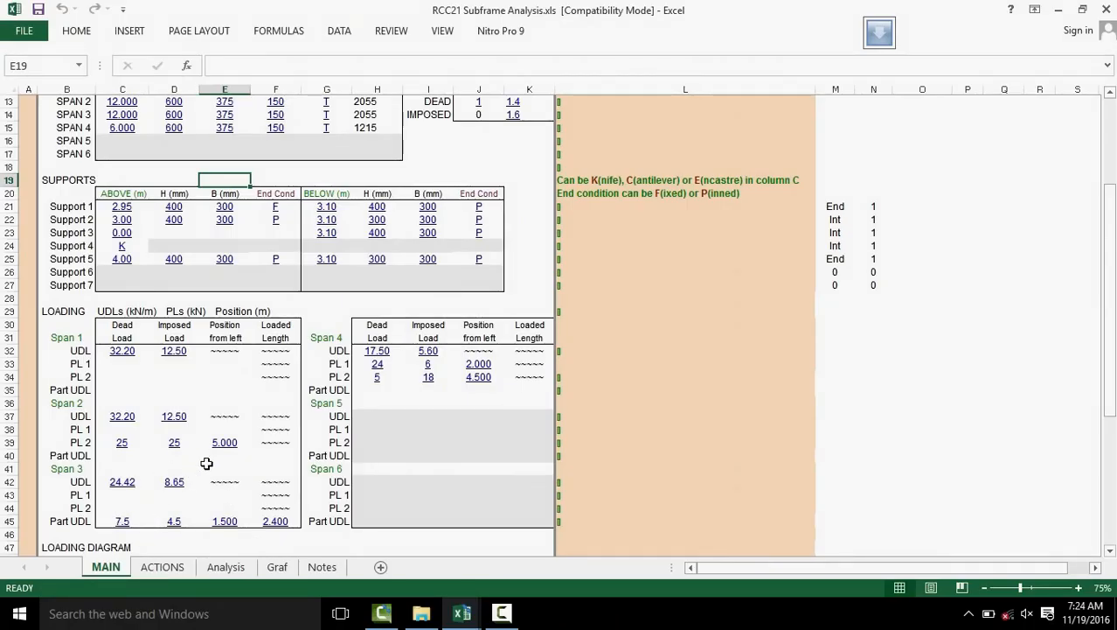
mouse_move(136, 553)
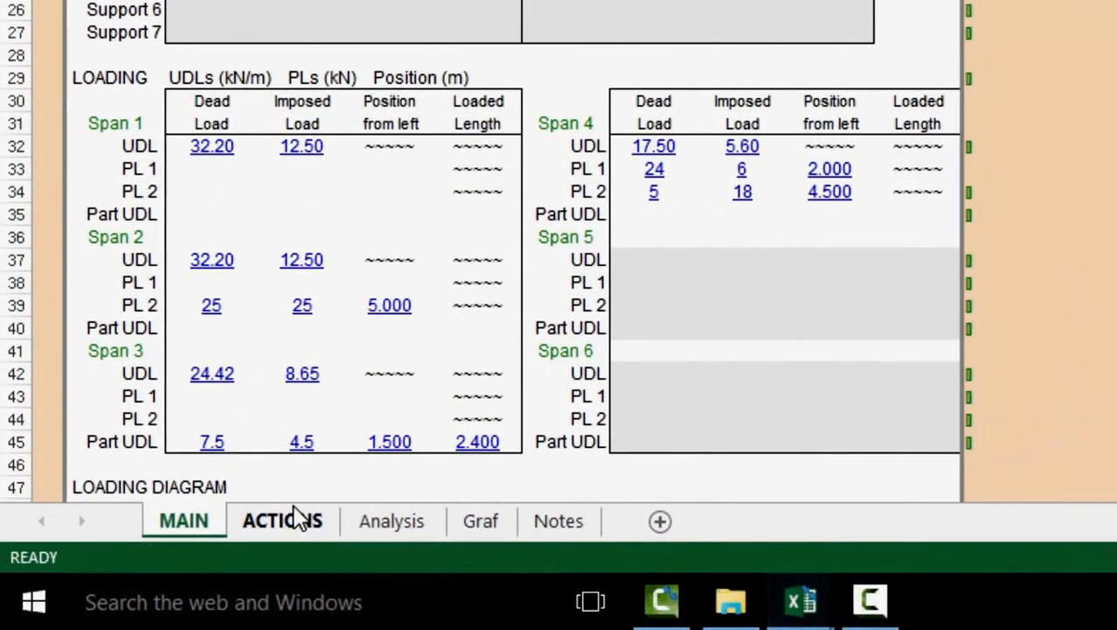
Show the ACTIONS sheet's elastic and redistributed shear force diagrams with span shear values
click(183, 521)
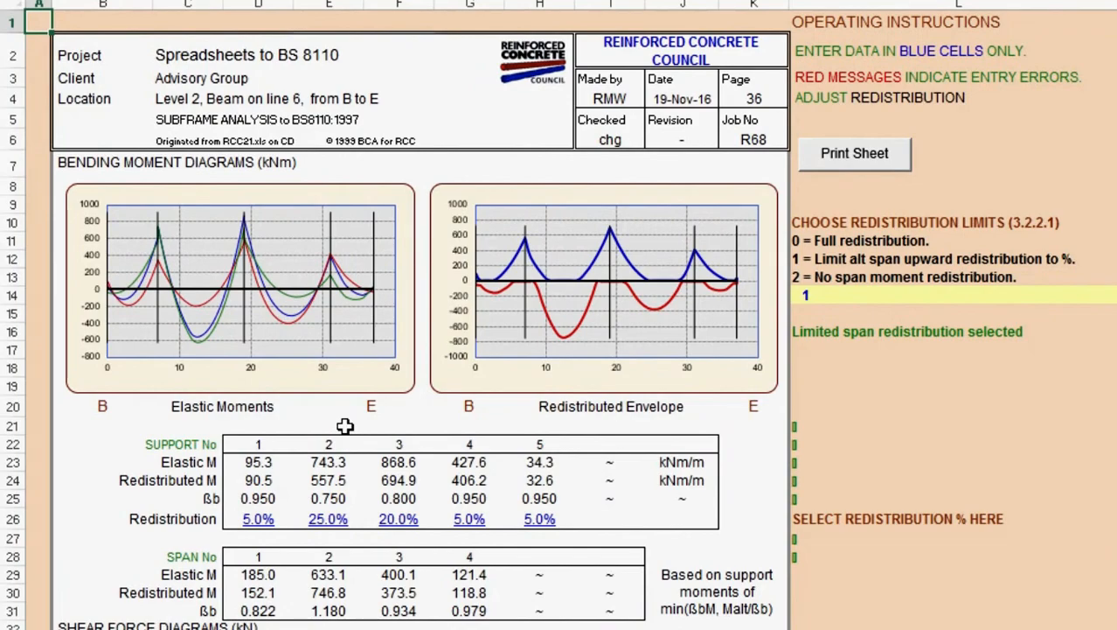
scroll(down, 3)
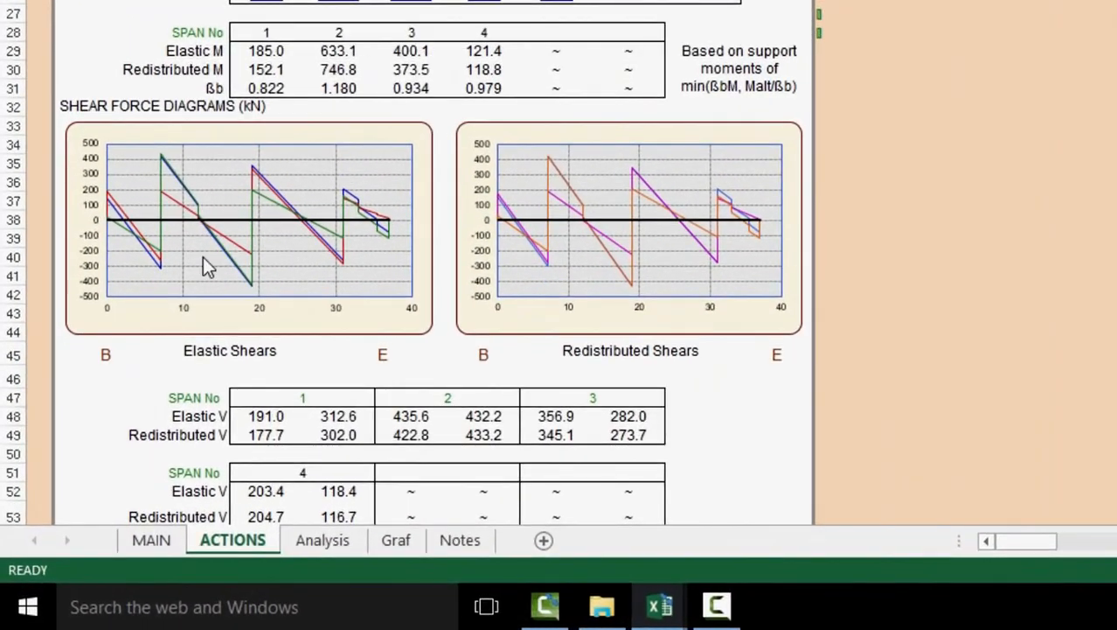
mouse_move(433, 367)
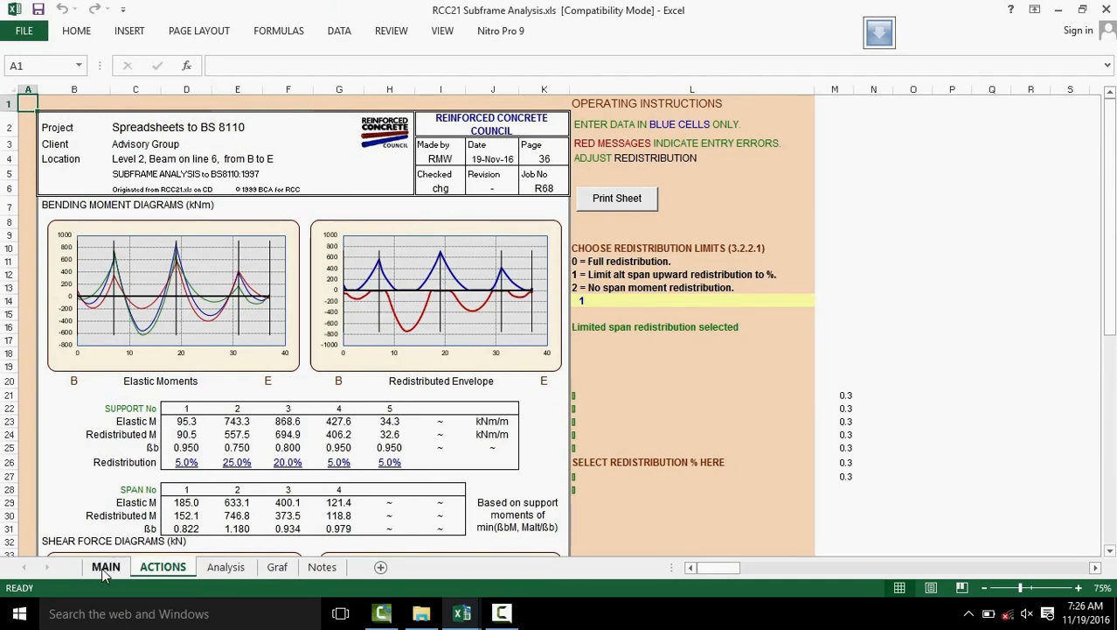
Flip between the MAIN inputs and ACTIONS results, ending on the MAIN sheet
click(106, 566)
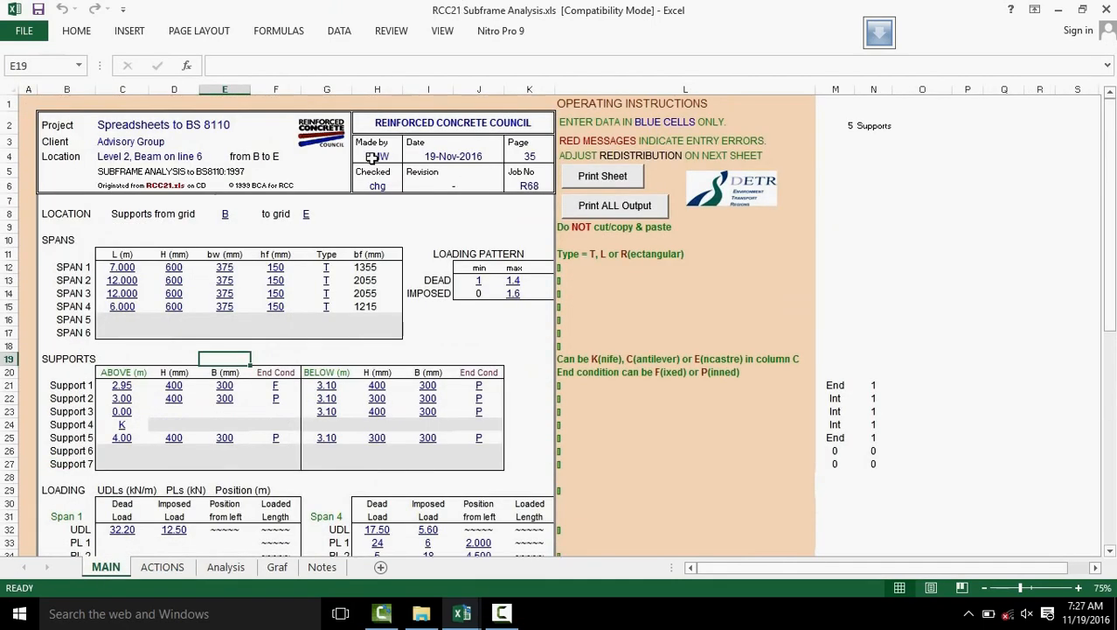
click(161, 567)
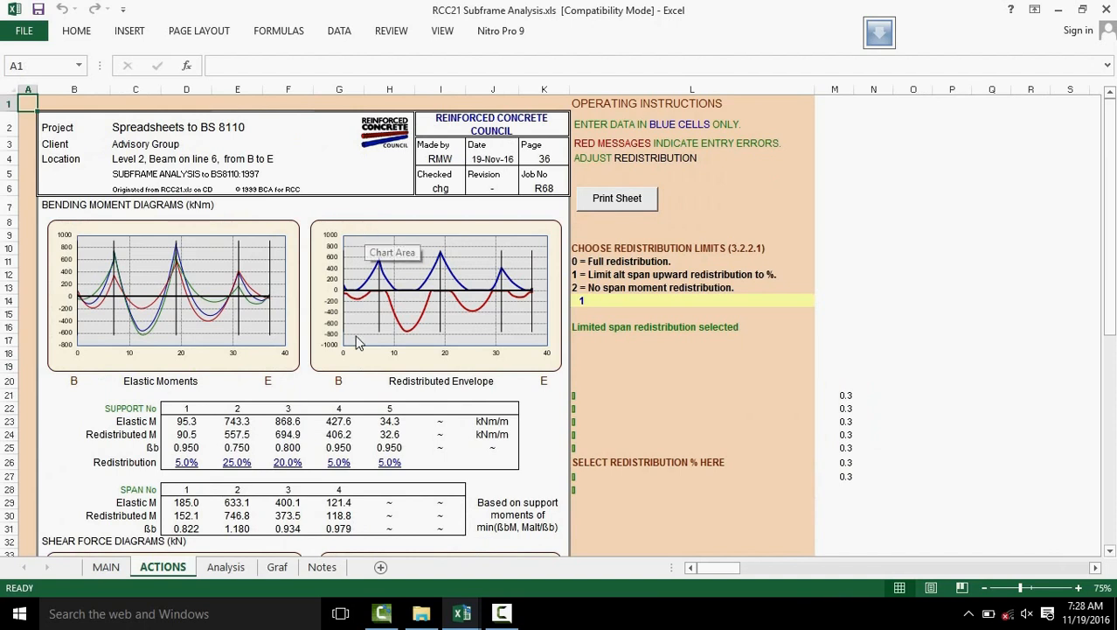
mouse_move(394, 329)
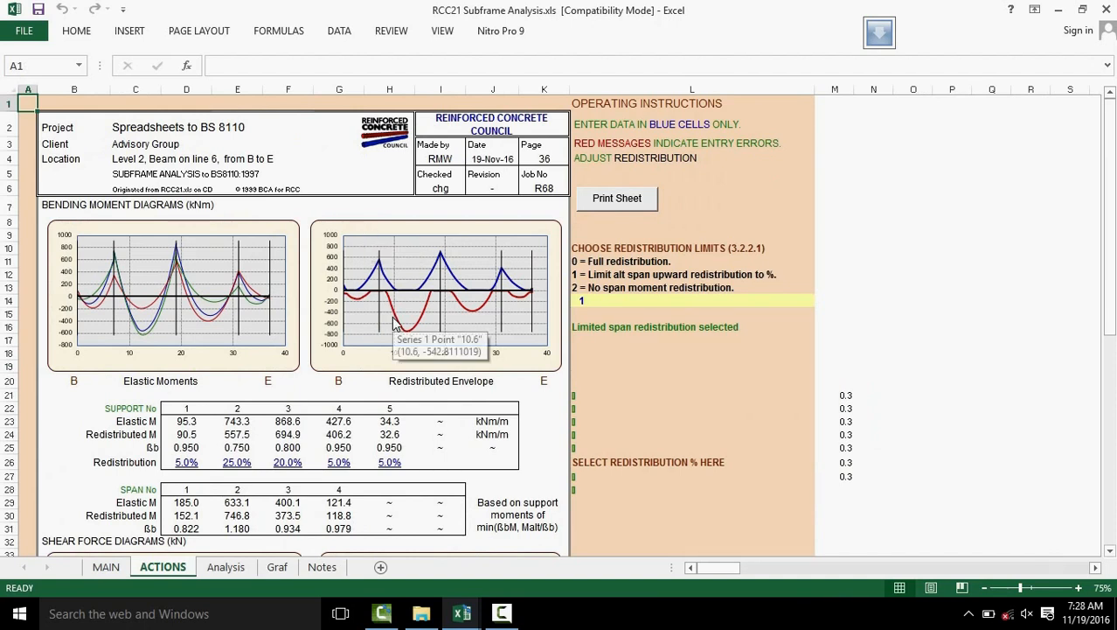
mouse_move(357, 280)
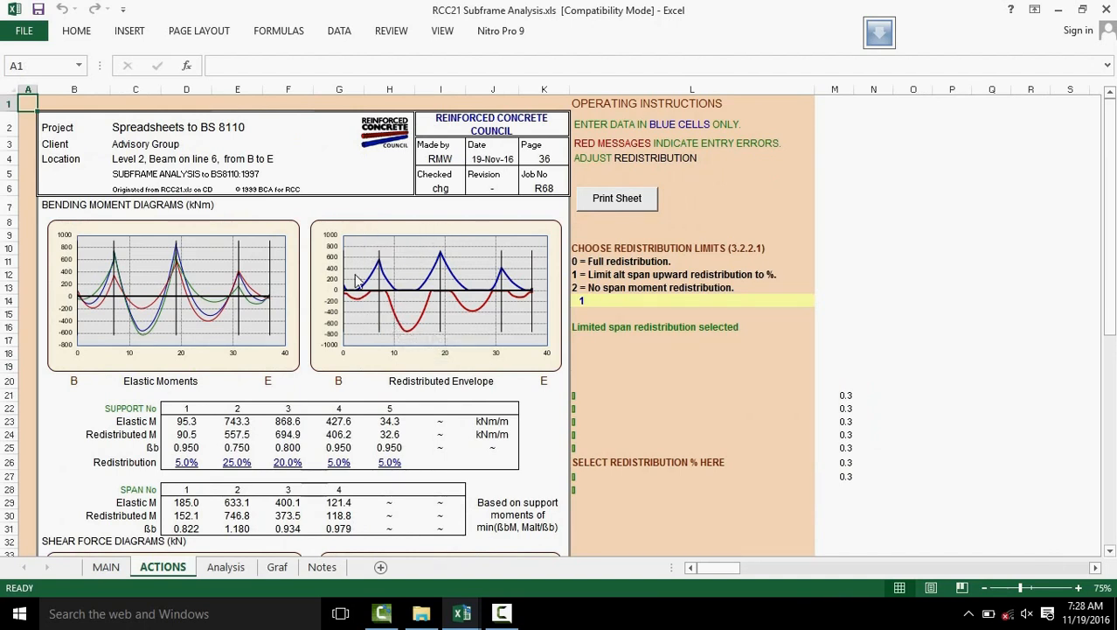
mouse_move(371, 325)
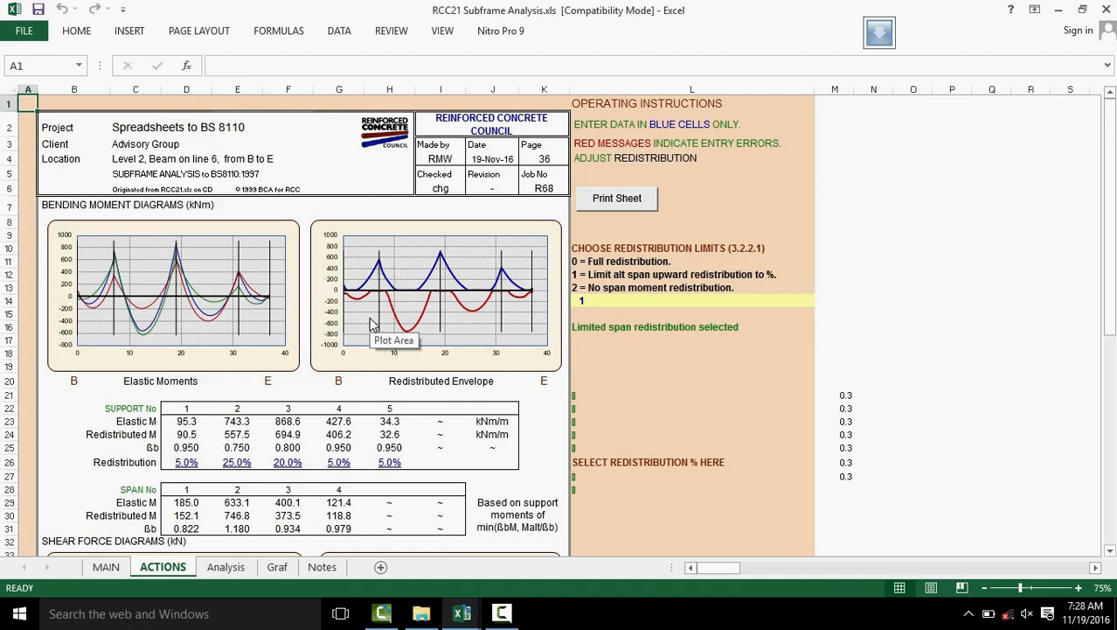
mouse_move(303, 356)
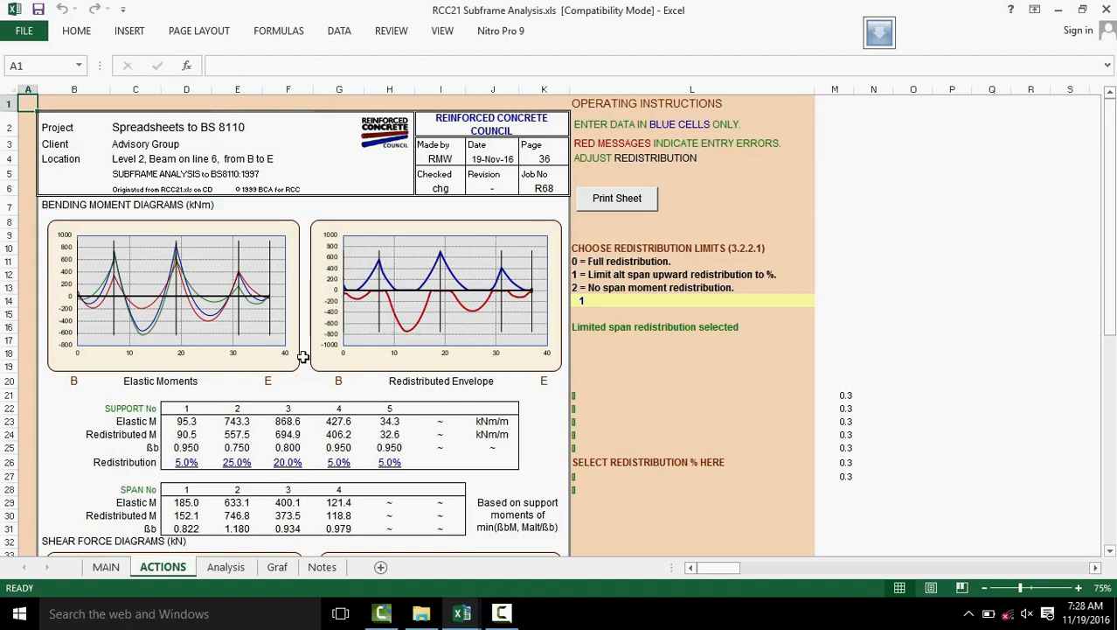
click(105, 566)
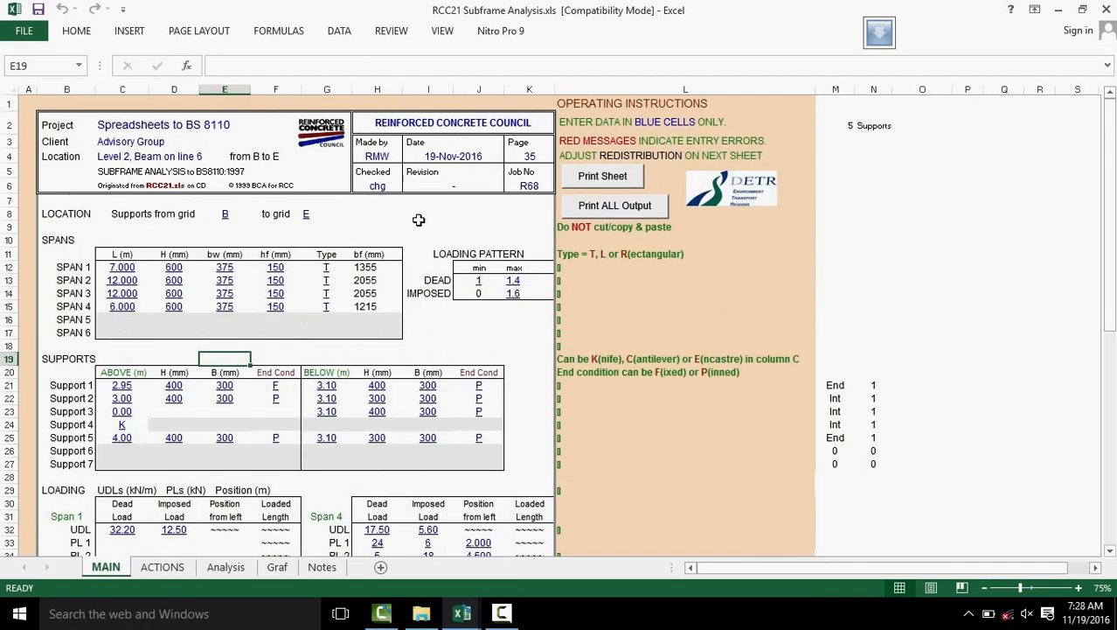